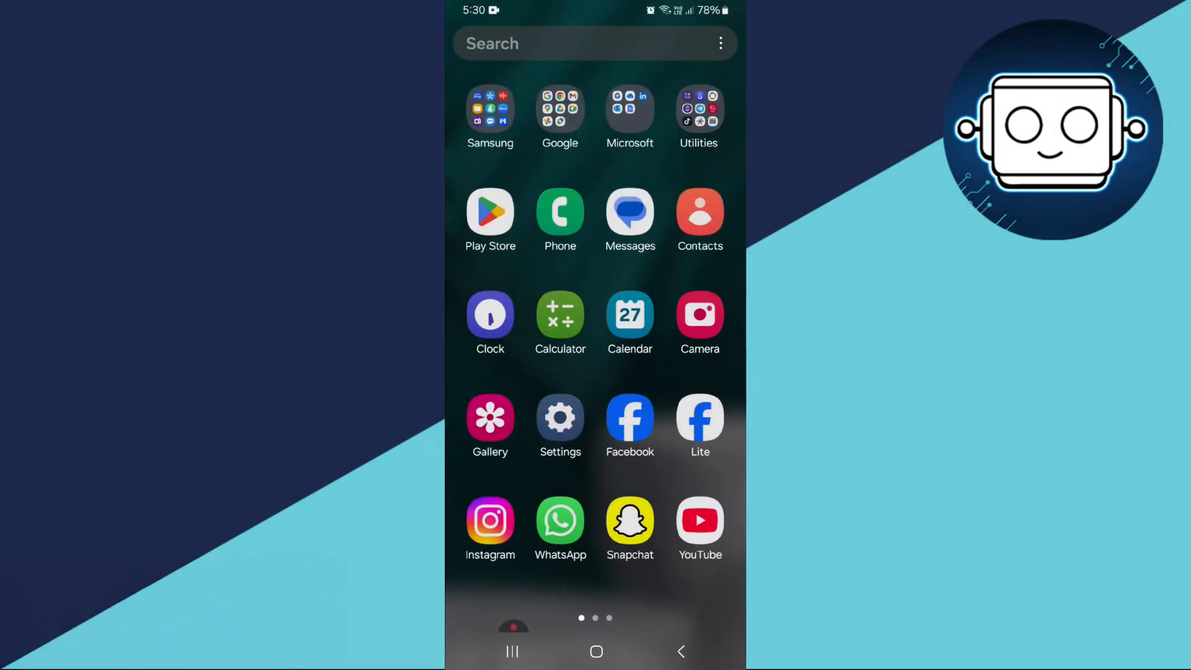
- Reach Manage accounts via Accounts and backup, listing Facebook, Google, Samsung and WhatsApp
click(560, 419)
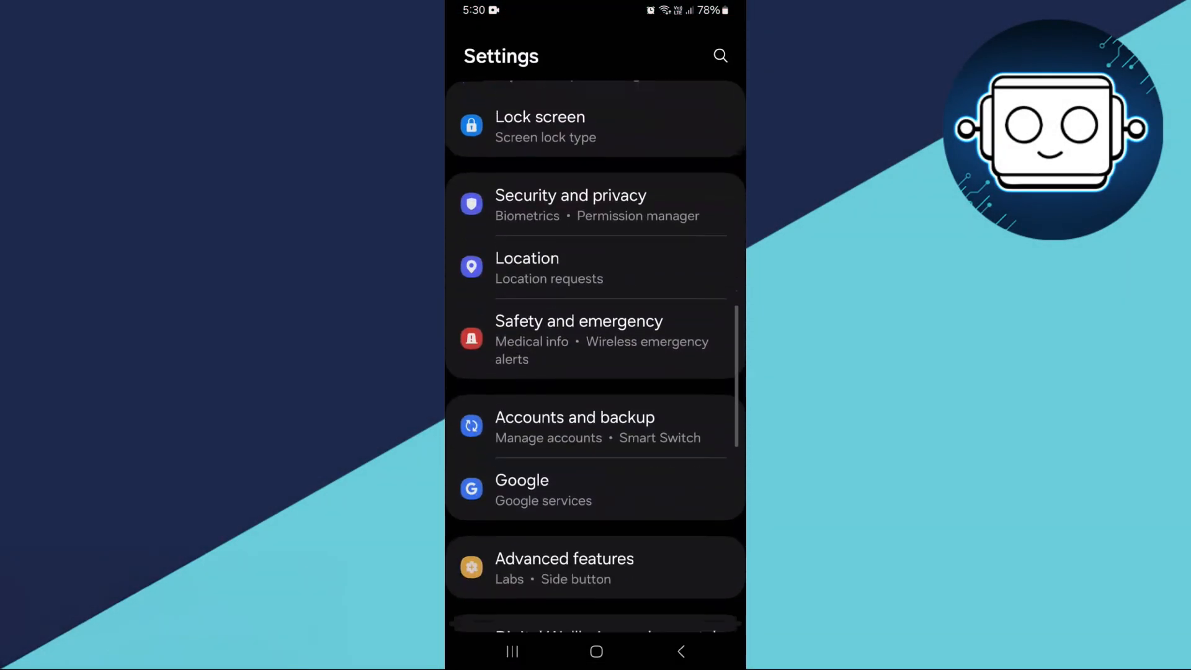
click(575, 426)
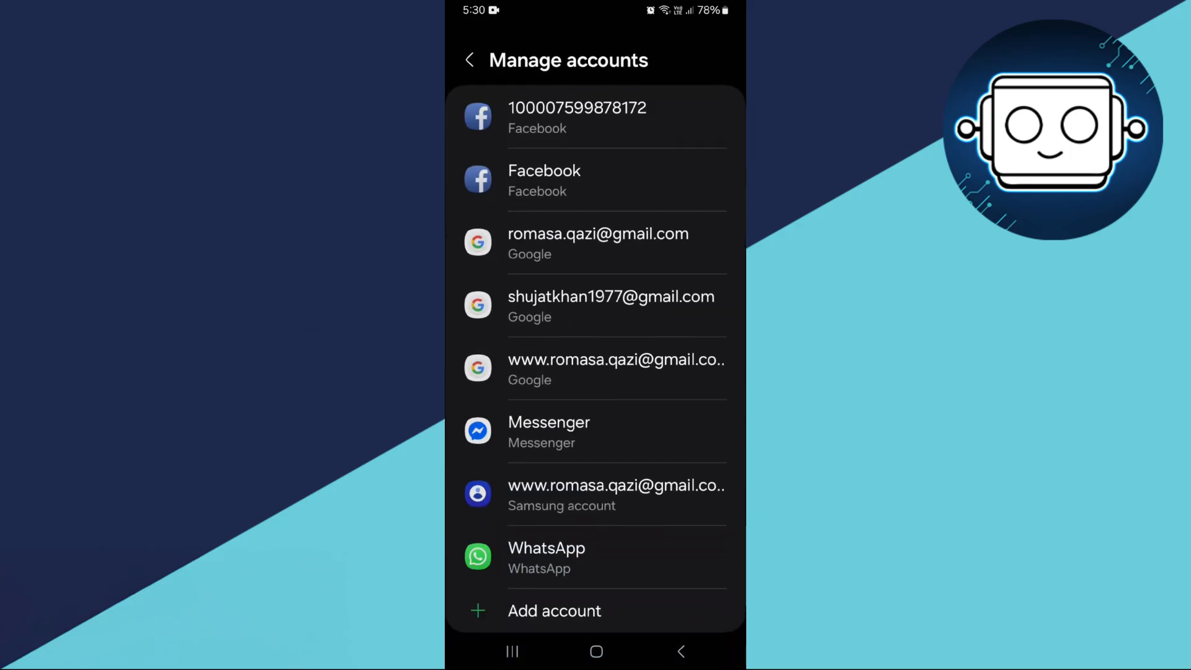
click(554, 611)
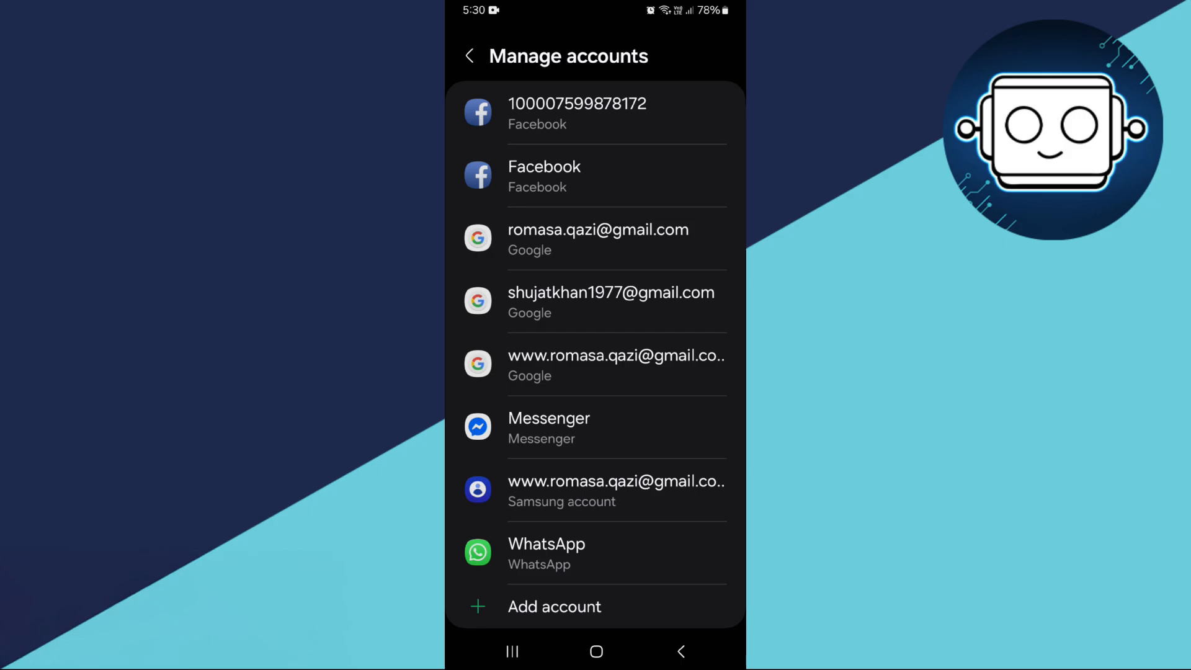
- From Google settings, begin work profile setup and continue to the device enrolment screen
click(469, 56)
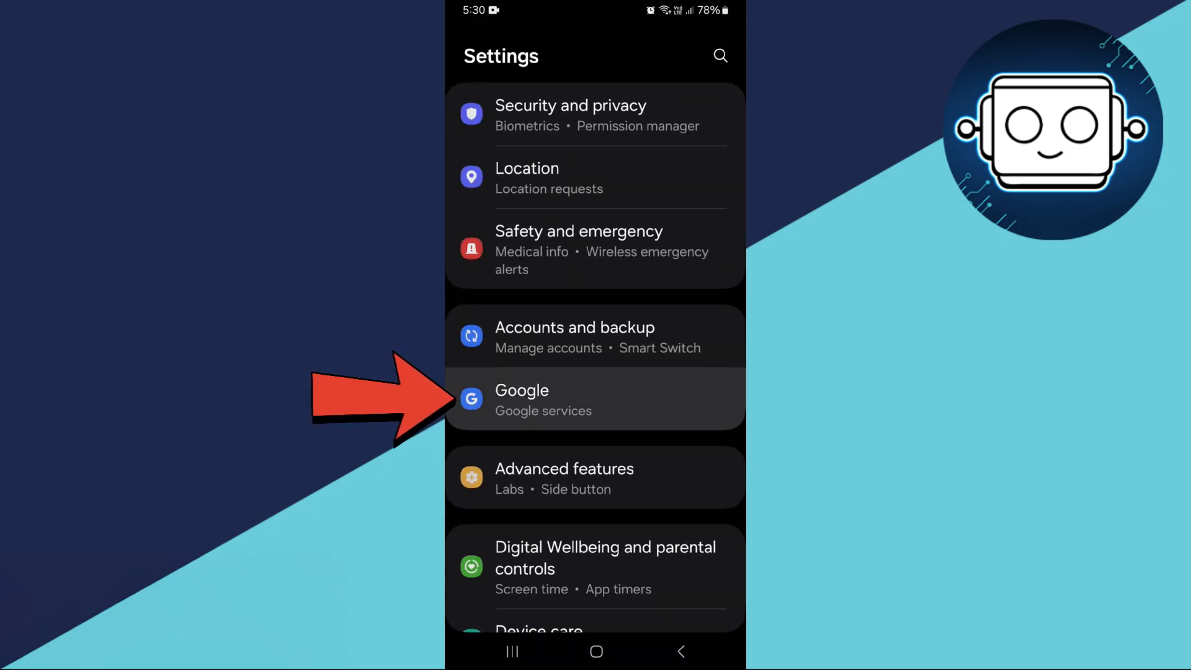
click(593, 398)
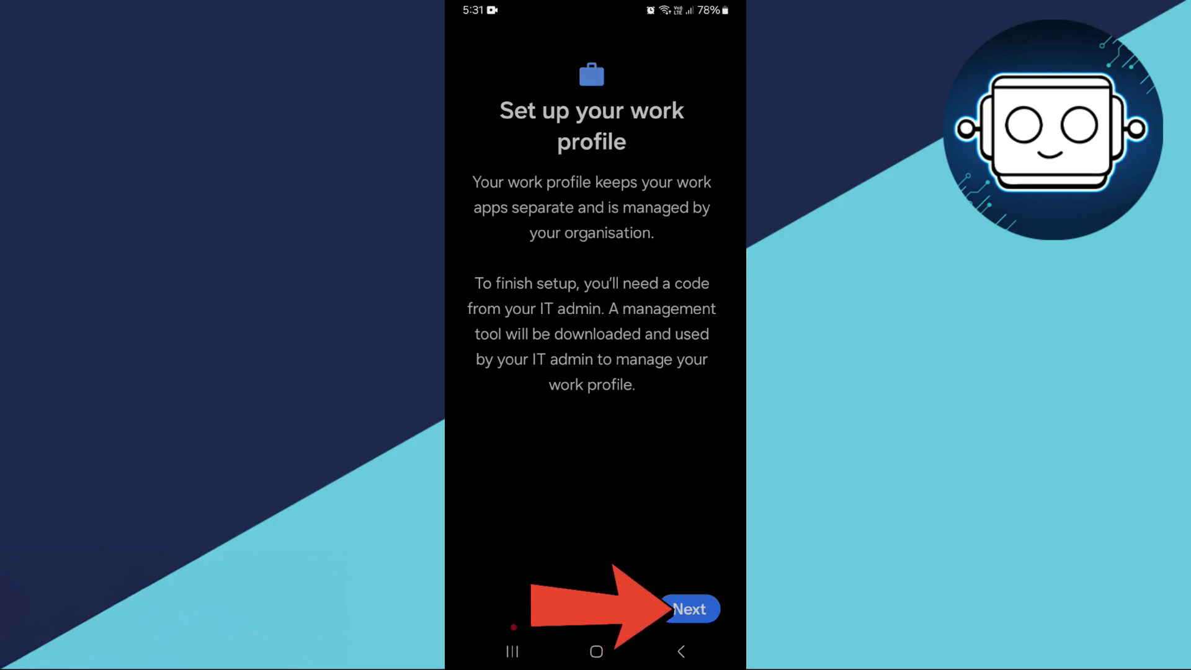
click(690, 608)
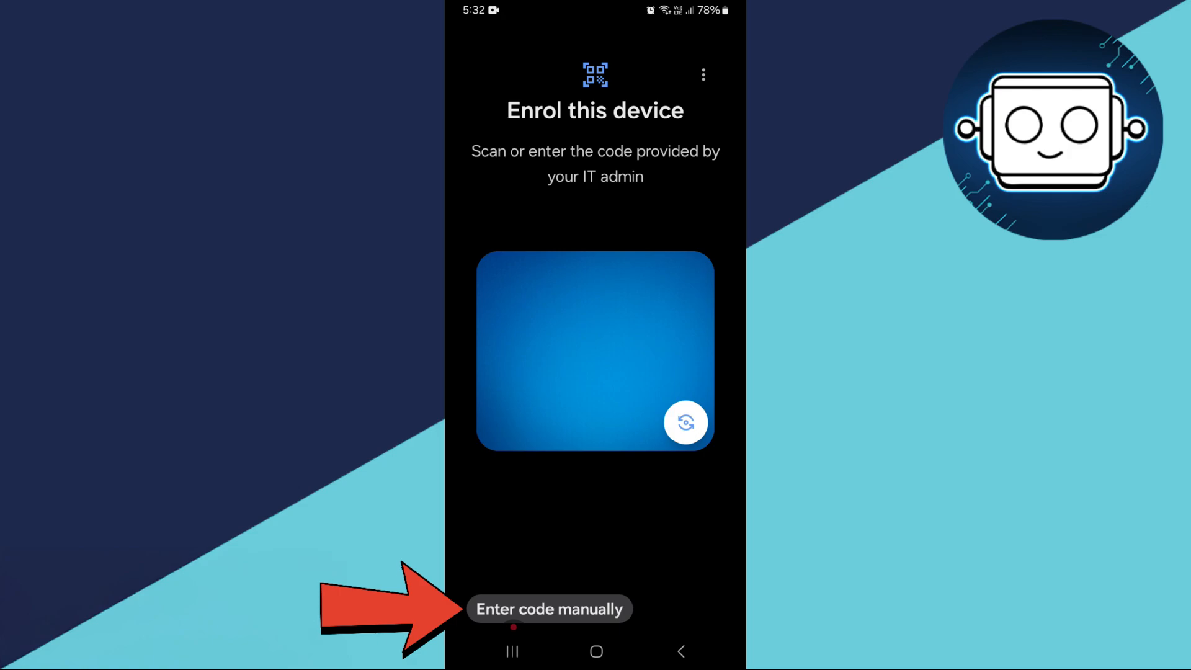
- Choose manual entry of the IT admin code instead of scanning a QR code
click(548, 608)
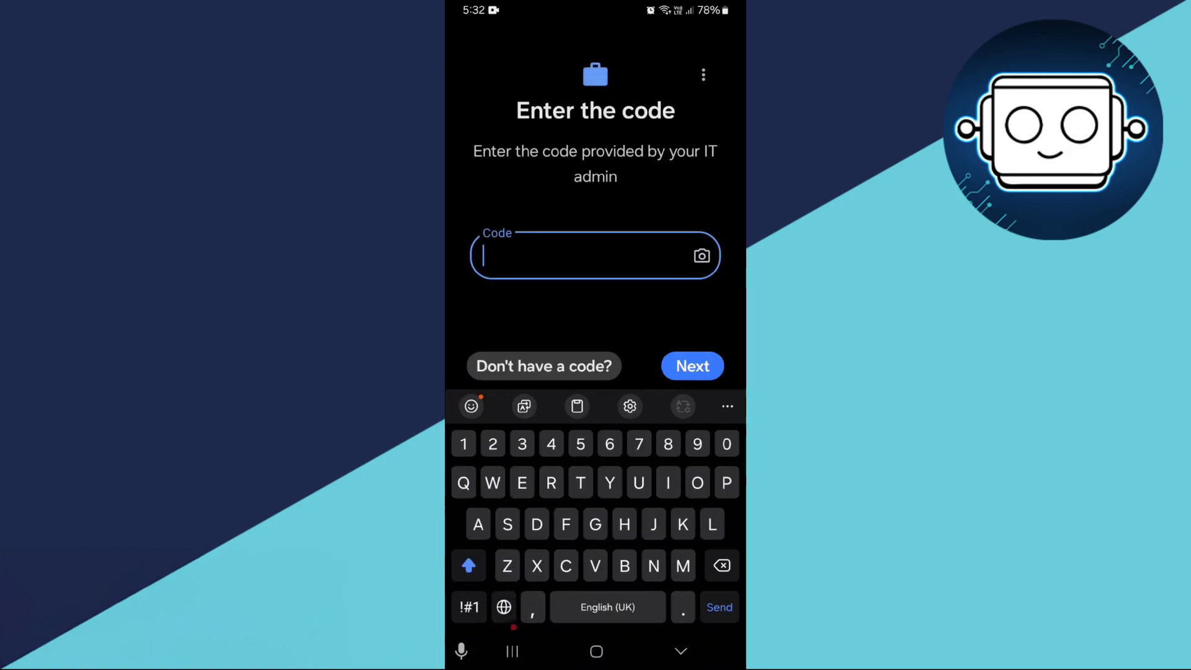